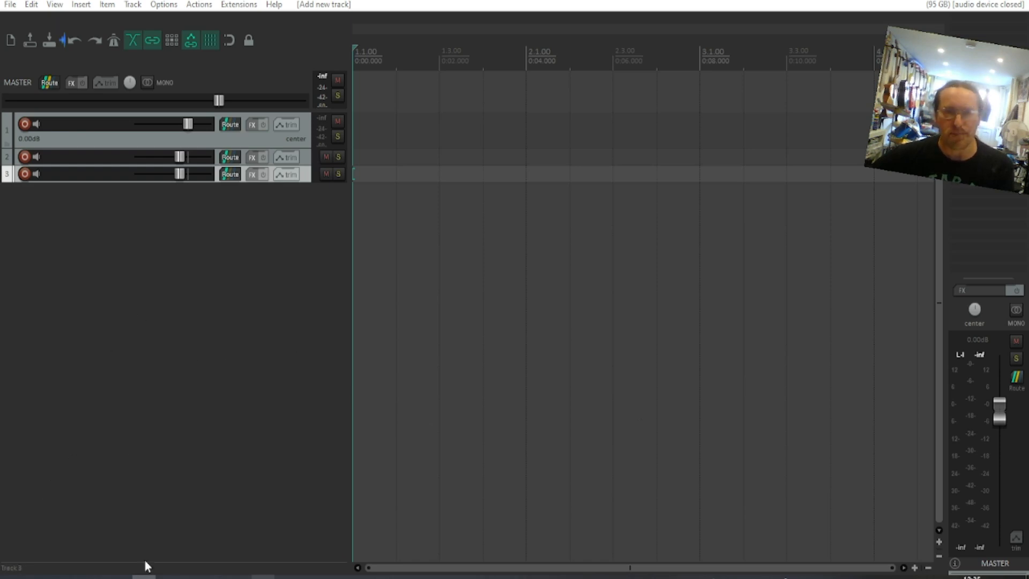
pyautogui.moveTo(135, 304)
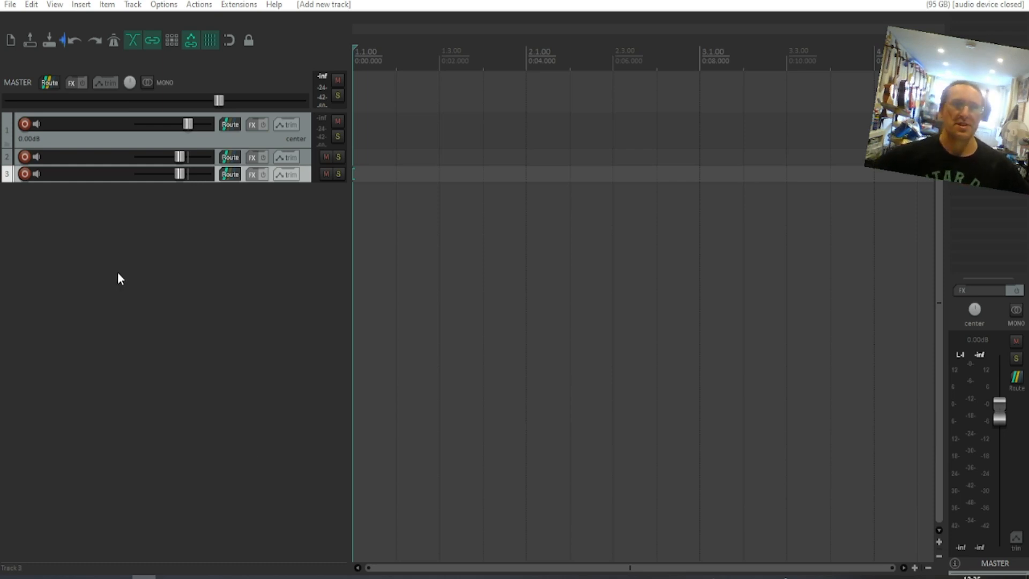
pyautogui.moveTo(66, 141)
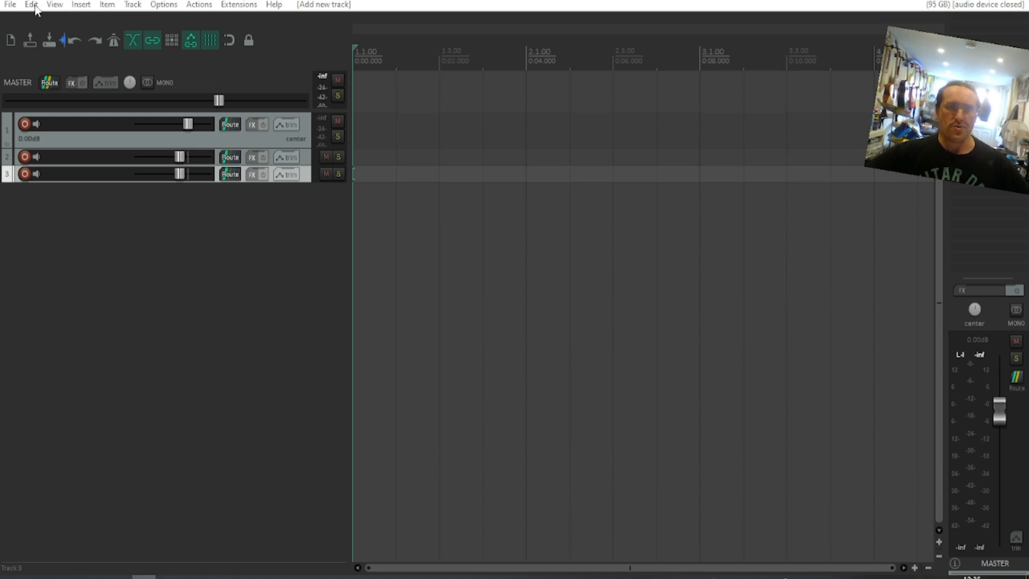
# Show the transport bar via View > Transport
pyautogui.click(56, 5)
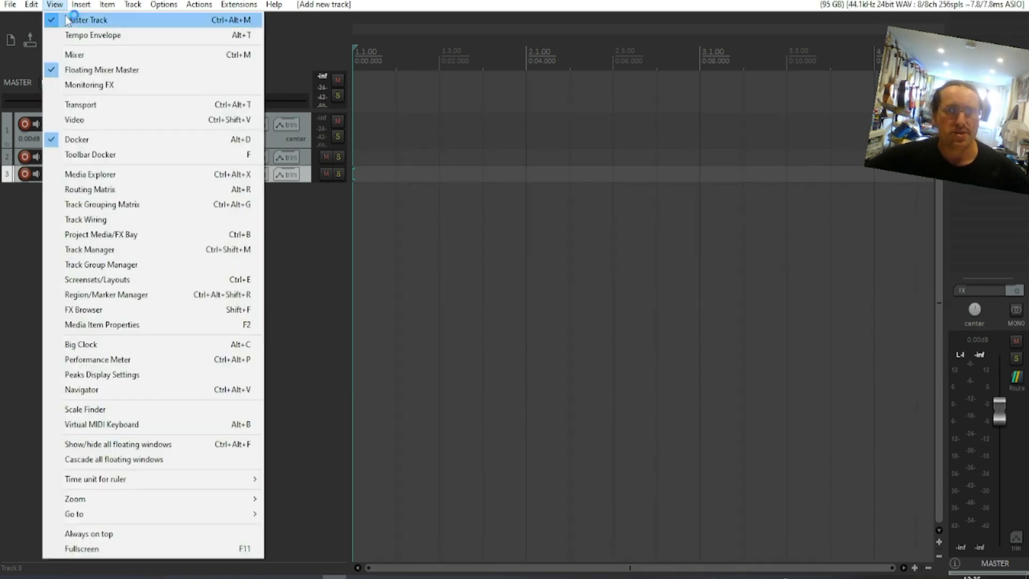
pyautogui.moveTo(108, 104)
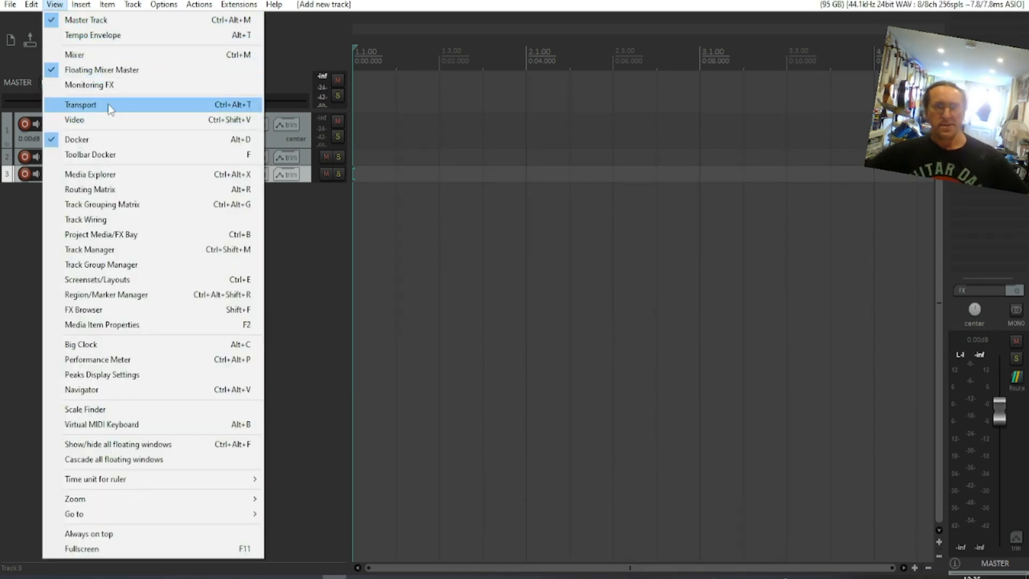
pyautogui.click(80, 105)
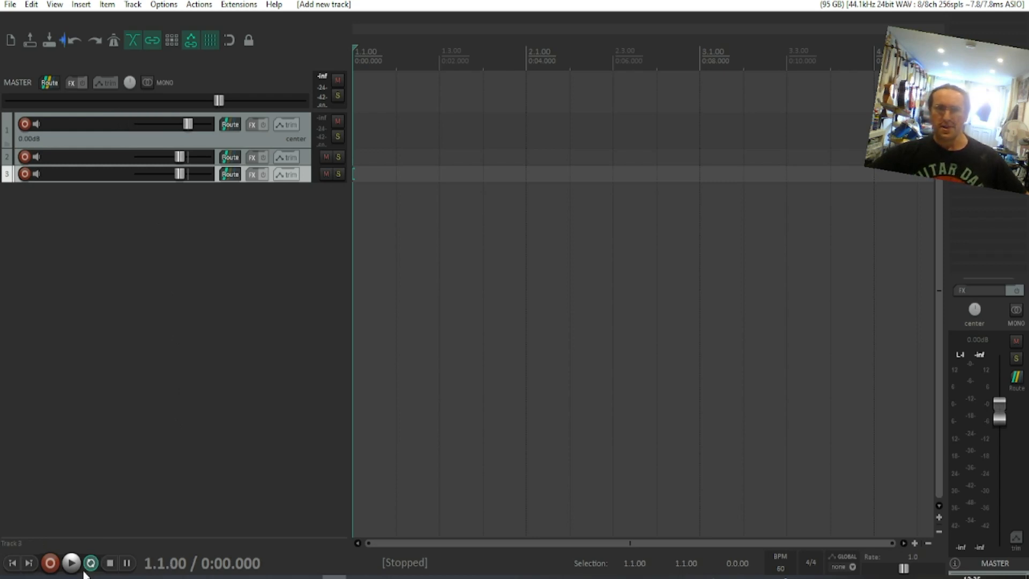
pyautogui.moveTo(91, 564)
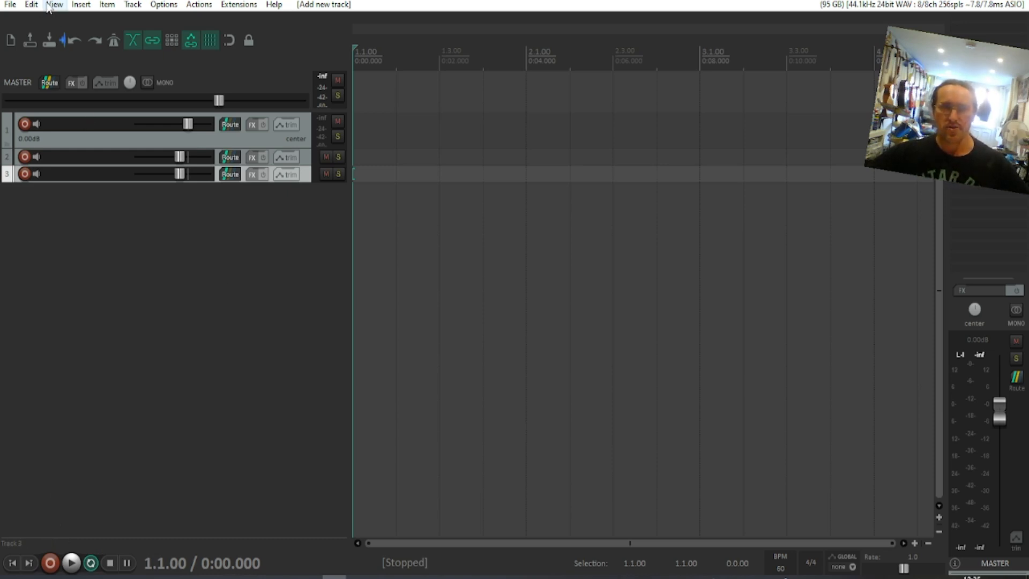
# Dock the mixer showing tracks 1–3 at the bottom via View > Mixer
pyautogui.click(55, 5)
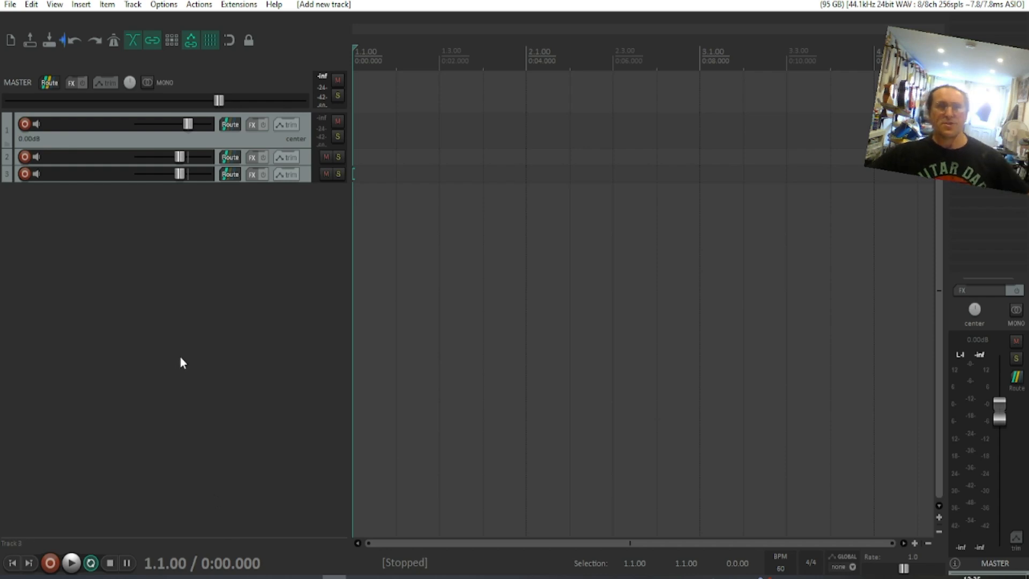
pyautogui.click(54, 4)
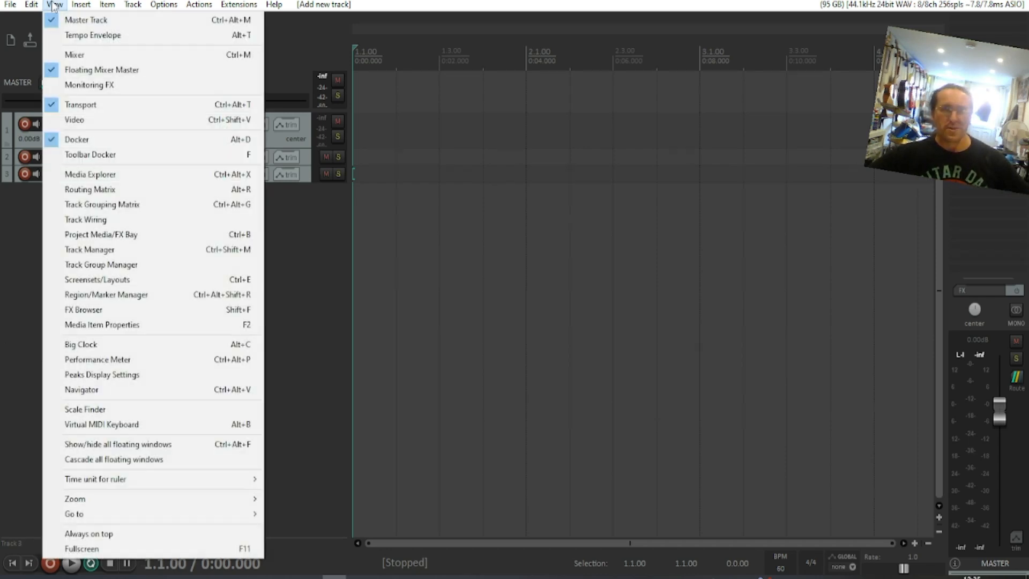
pyautogui.moveTo(128, 97)
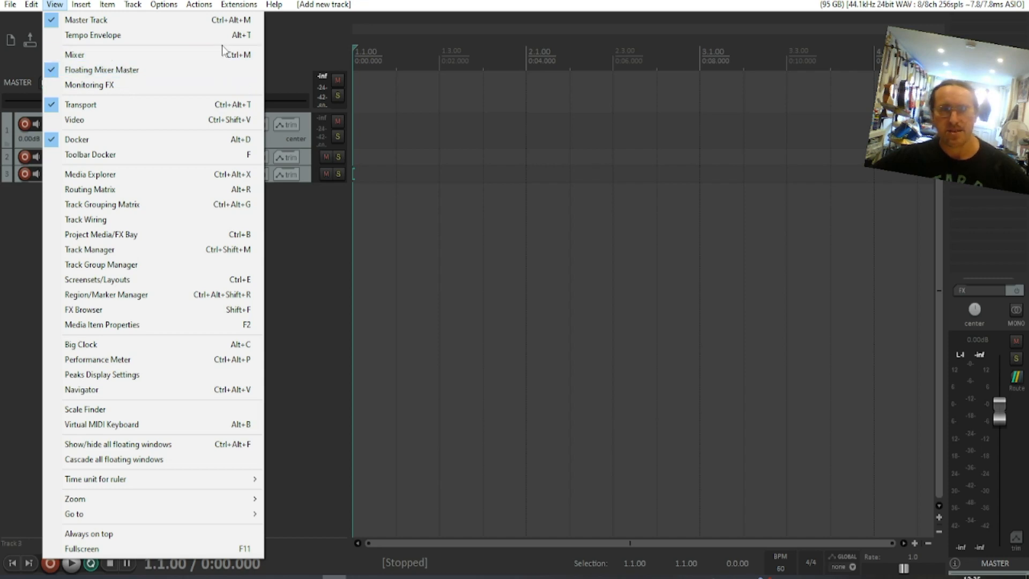
pyautogui.click(74, 55)
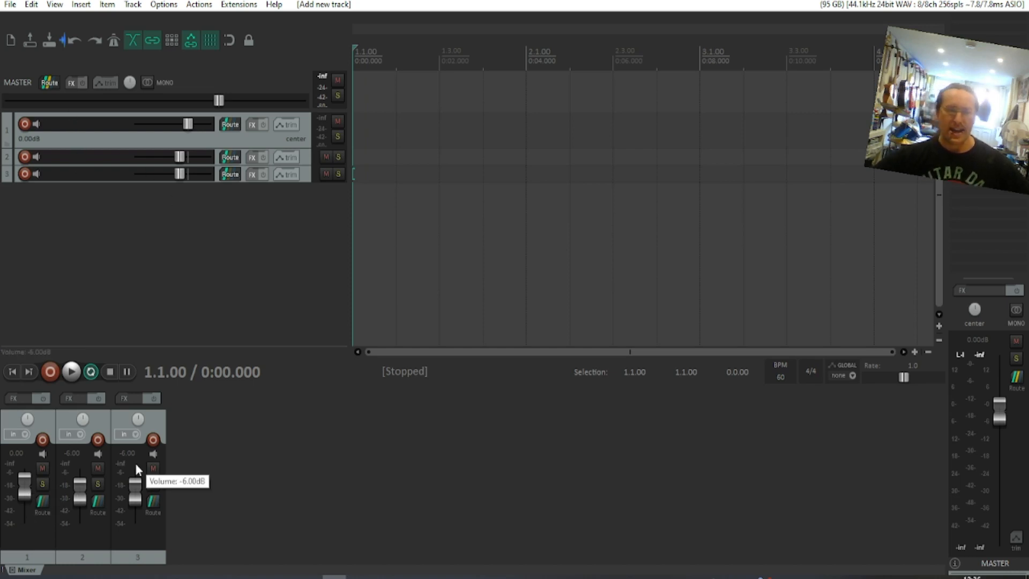
pyautogui.moveTo(275, 505)
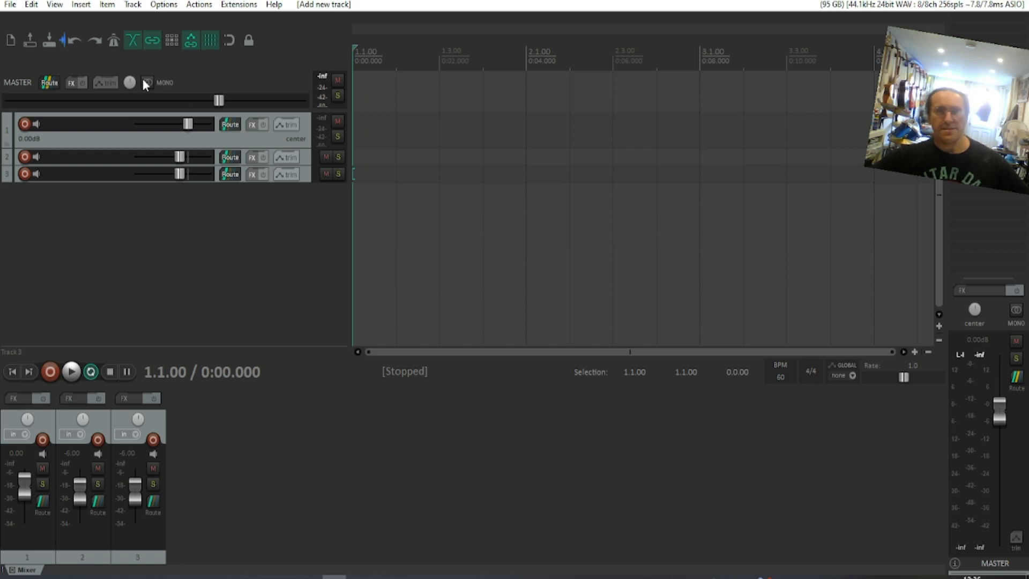
# Dock the Media Explorer beside the Mixer tab, then switch between both tabs
pyautogui.click(55, 5)
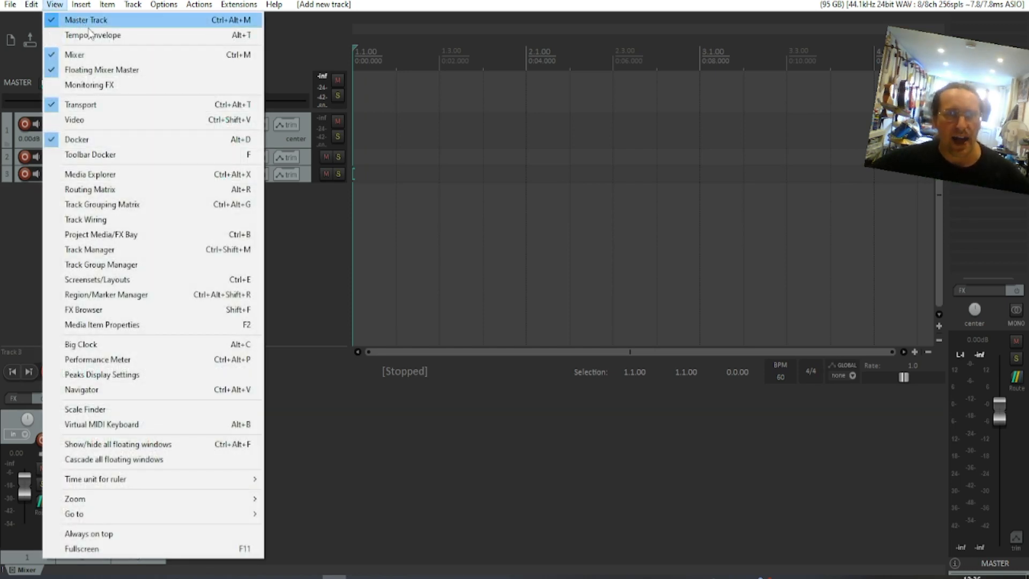
pyautogui.moveTo(155, 174)
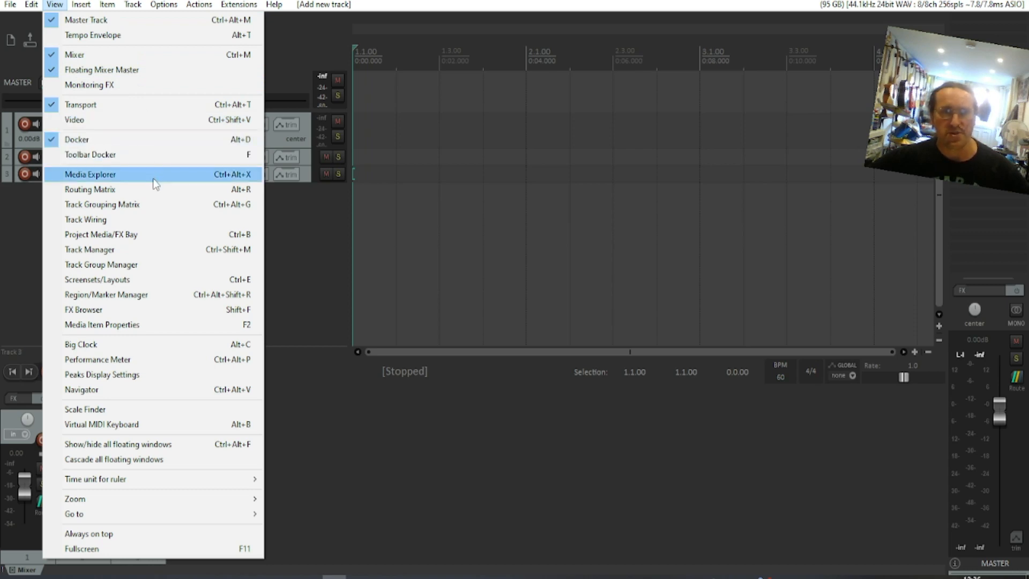
pyautogui.click(90, 174)
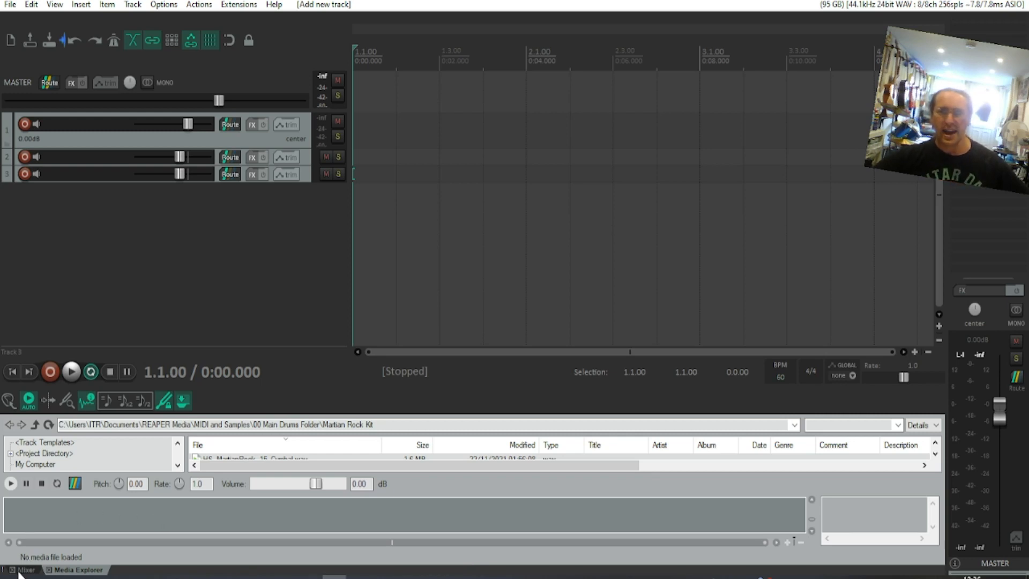
pyautogui.click(26, 570)
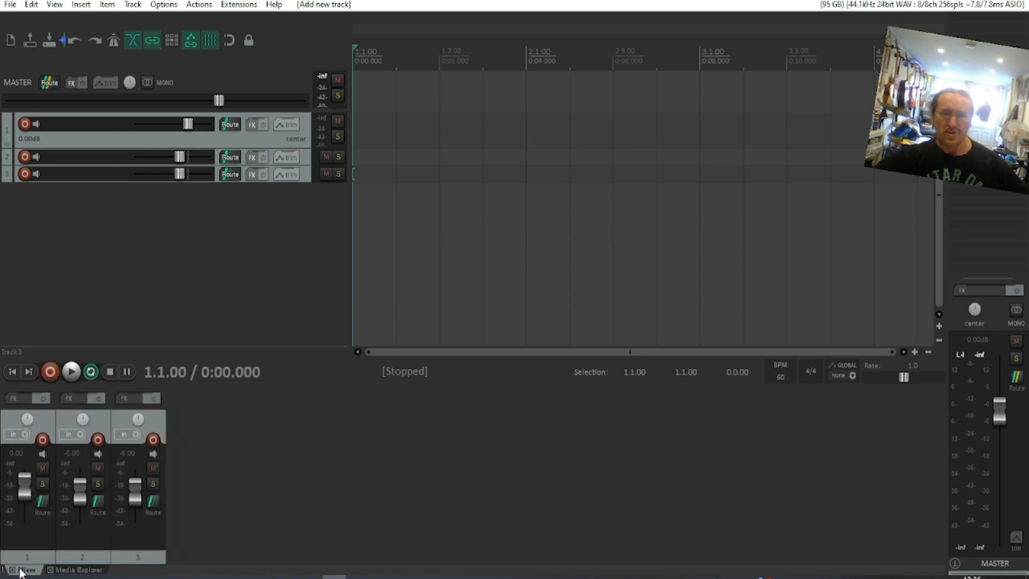
pyautogui.click(79, 570)
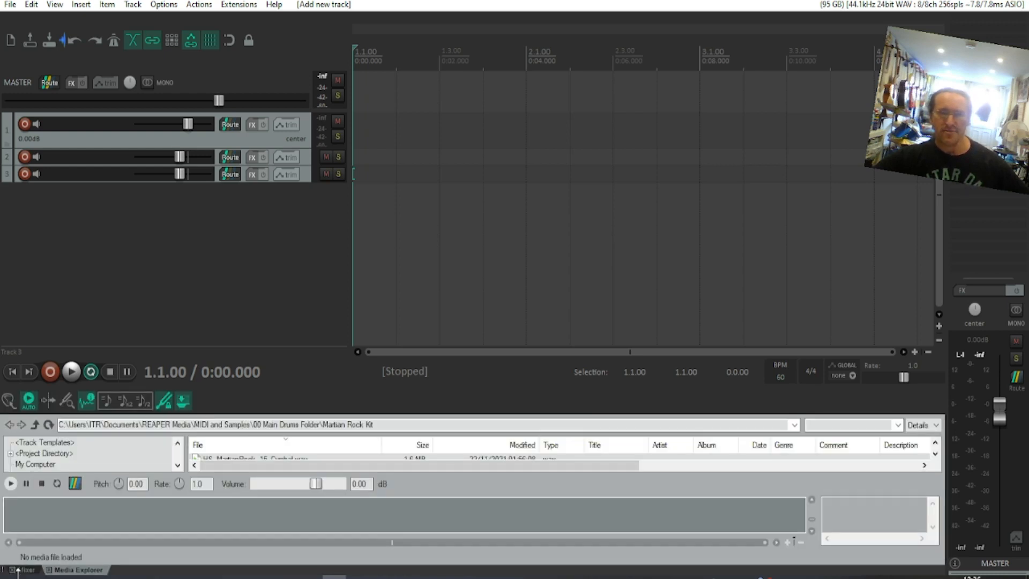
# Add View > Video as a third docker tab and switch to it
pyautogui.click(25, 570)
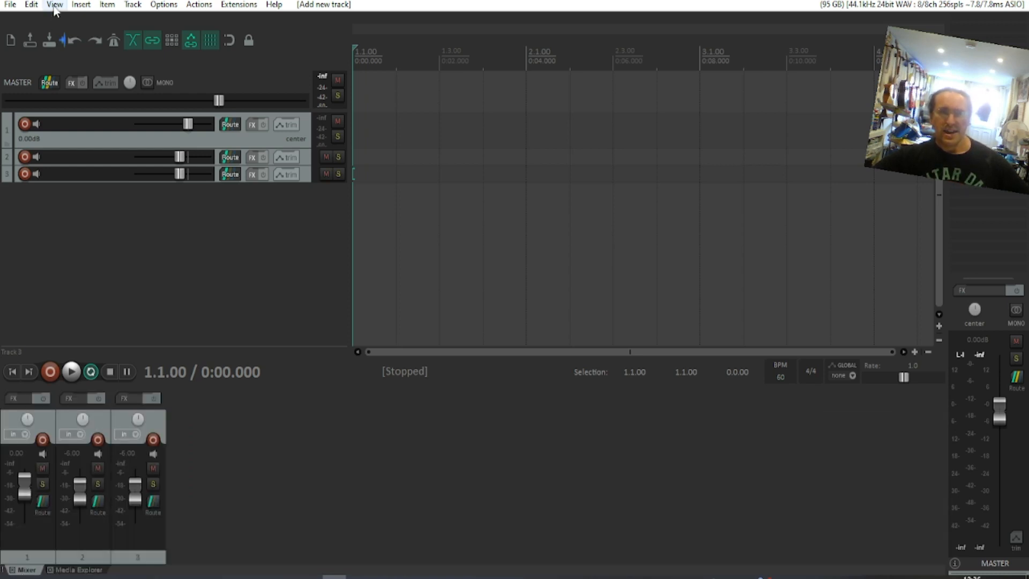
pyautogui.click(55, 4)
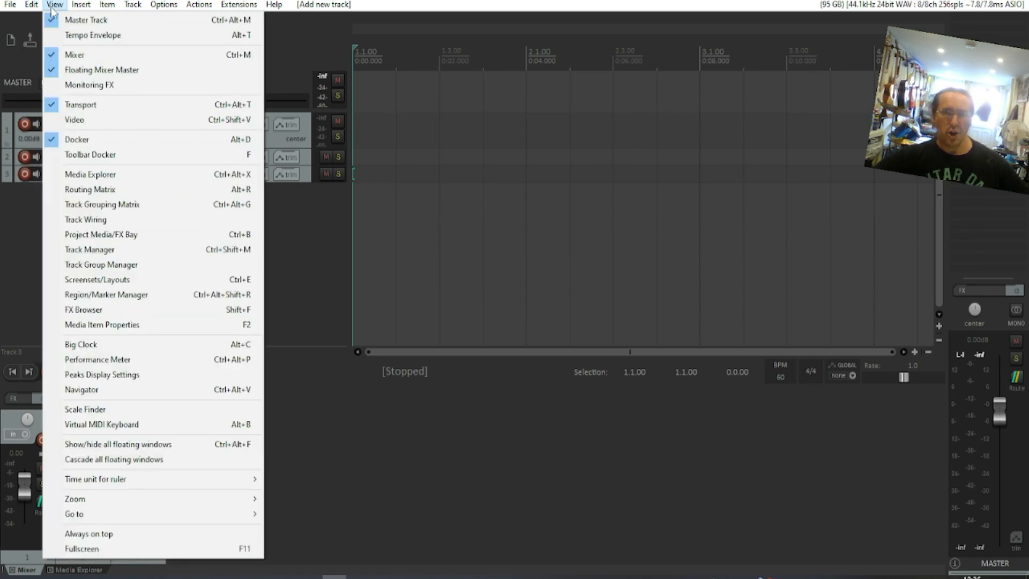
pyautogui.moveTo(76, 139)
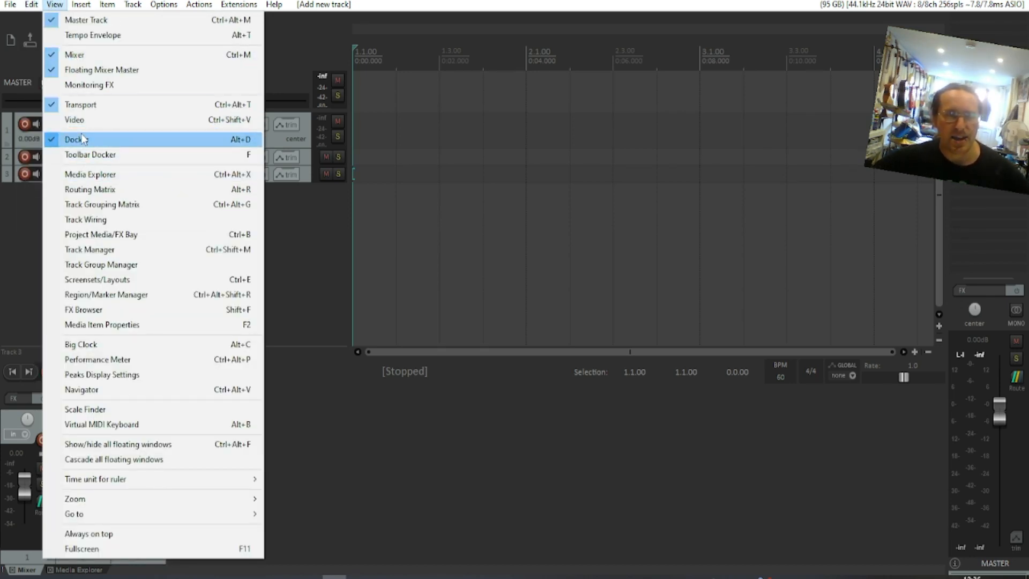
pyautogui.click(74, 140)
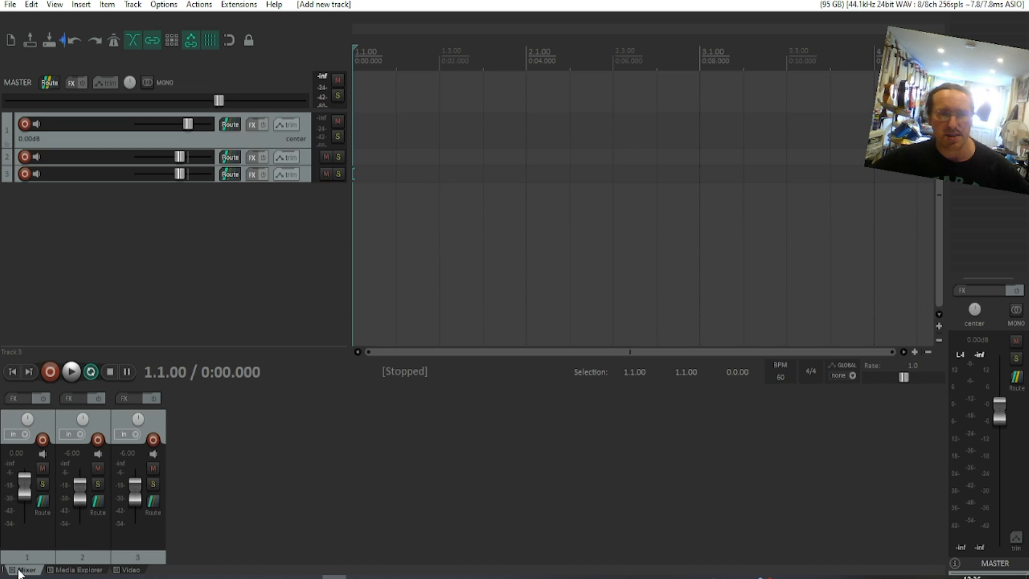
pyautogui.click(129, 569)
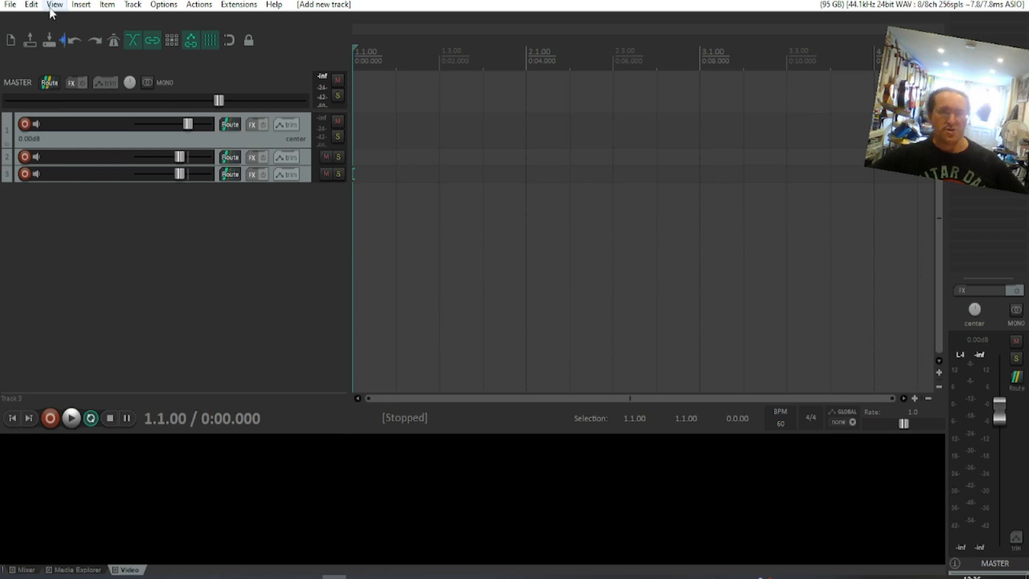
pyautogui.click(54, 5)
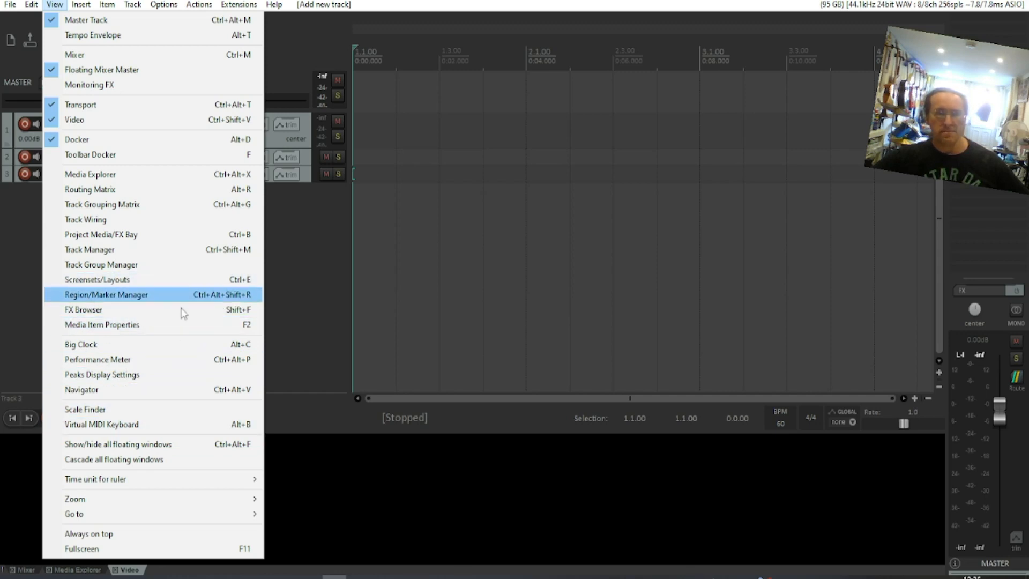
pyautogui.click(80, 344)
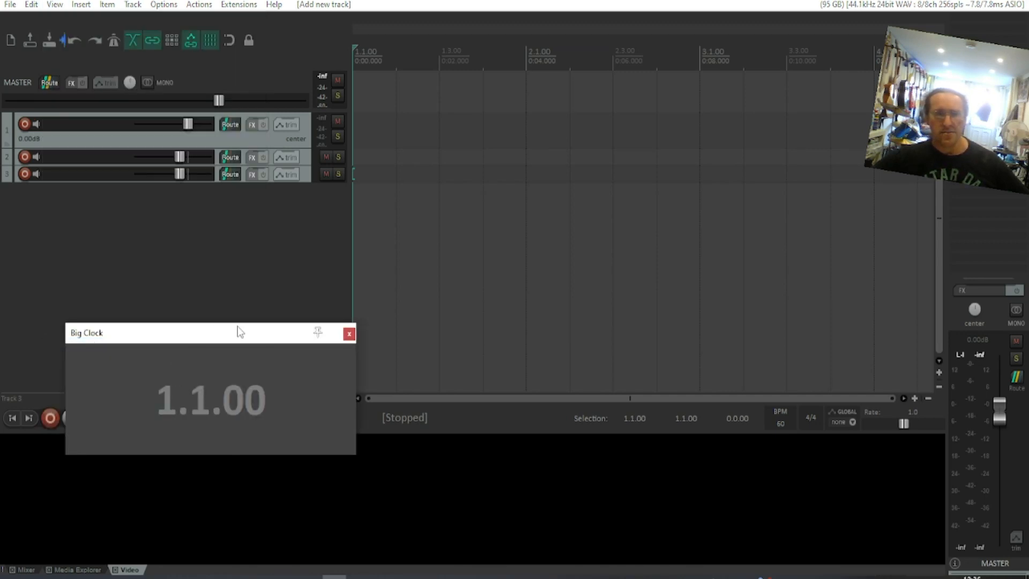
pyautogui.click(348, 333)
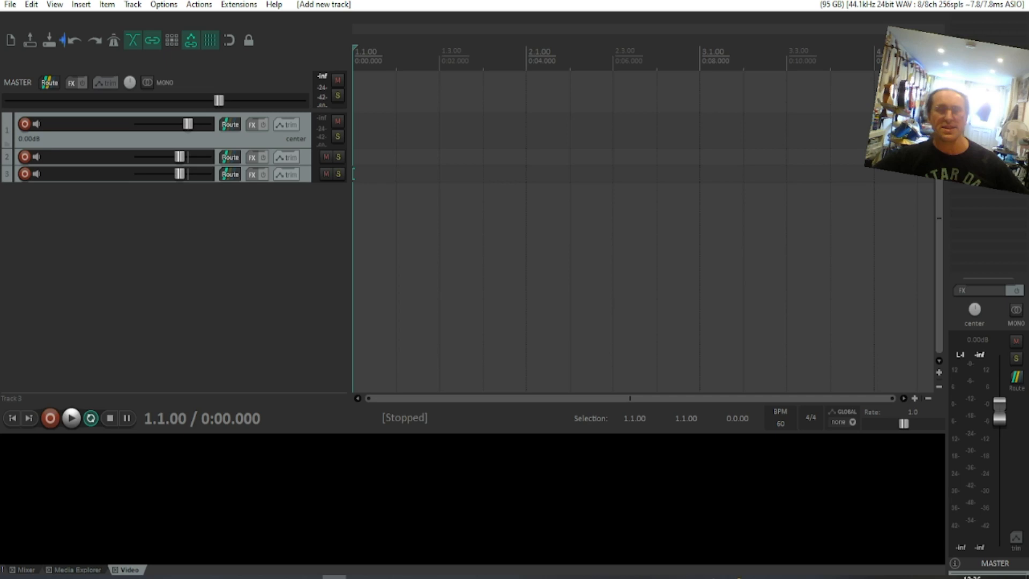